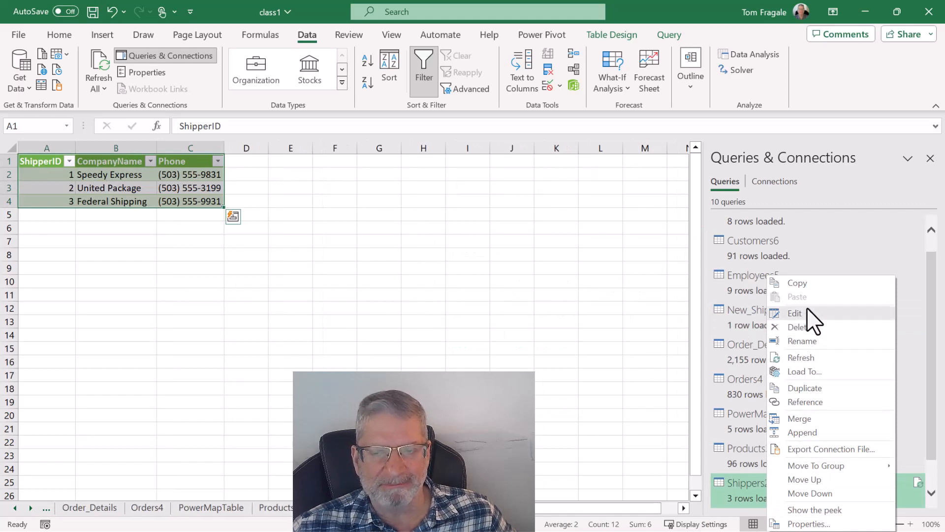
Open the Shippers query for editing from the Queries & Connections pane.
{"action": "left_click", "coordinate": [795, 313]}
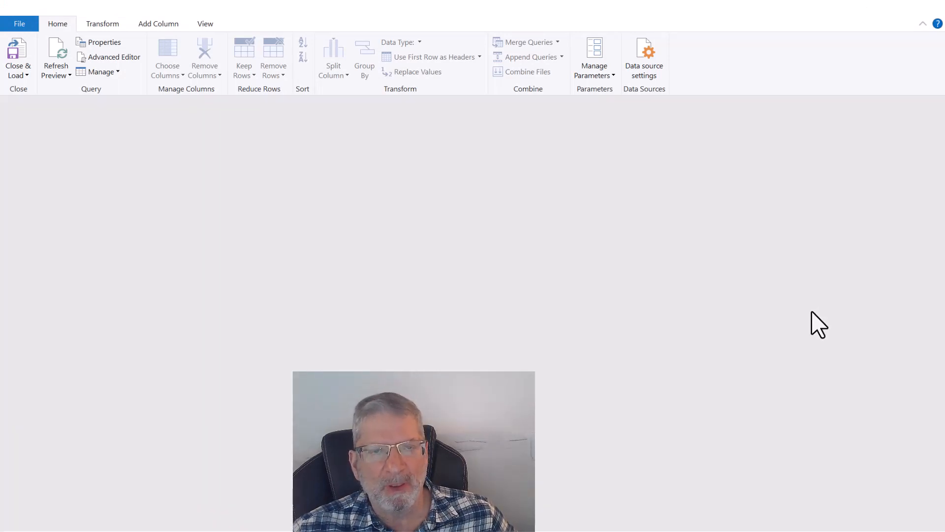